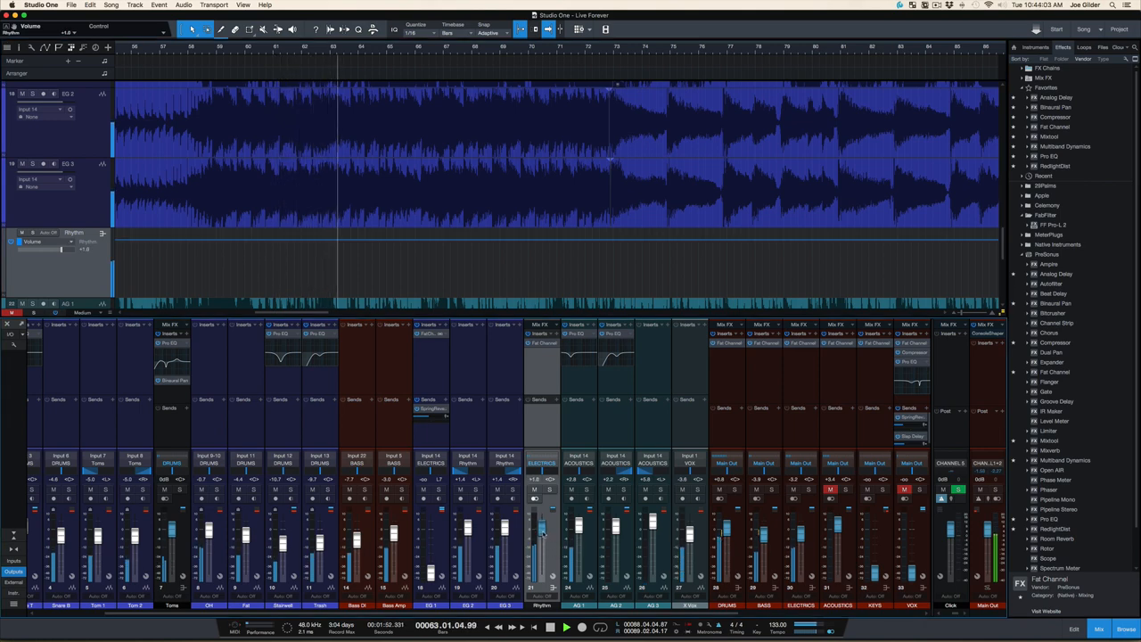
Select the ELECTRICS bus and open its Fat Channel XT insert showing the Vintage EQ
{"action": "left_click", "coordinate": [566, 626]}
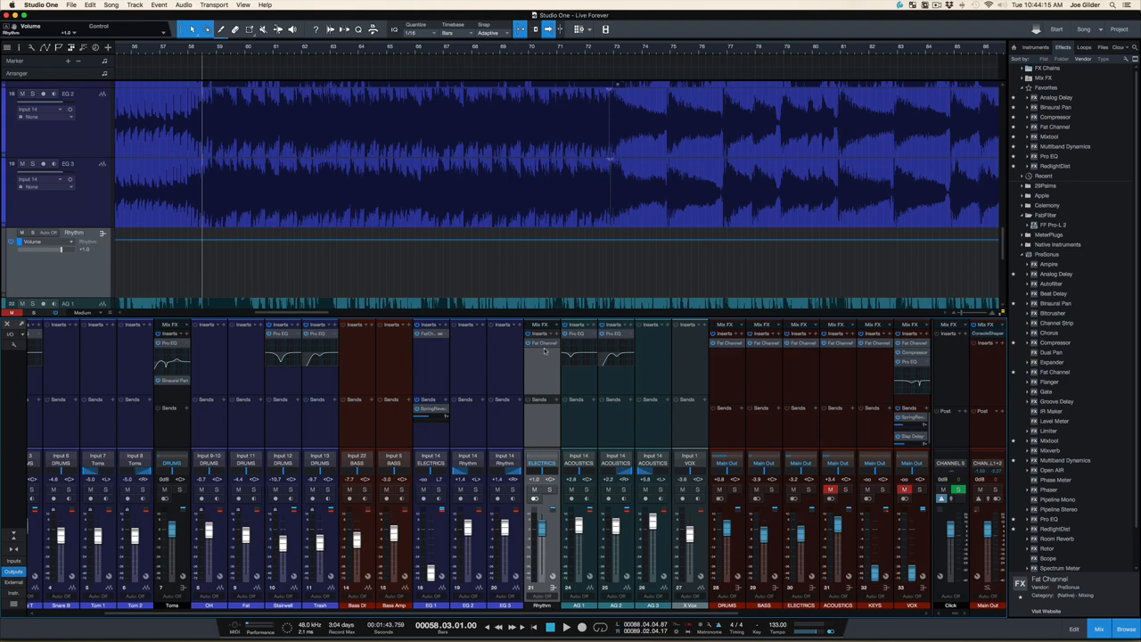
{"action": "left_click", "coordinate": [544, 344]}
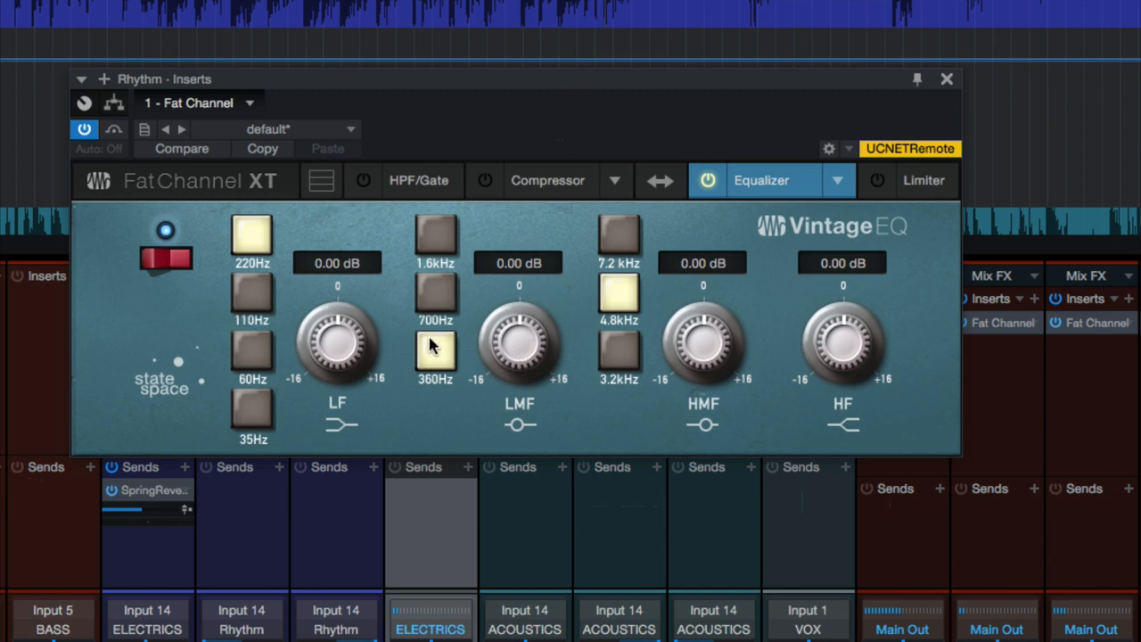
{"action": "left_click", "coordinate": [436, 235]}
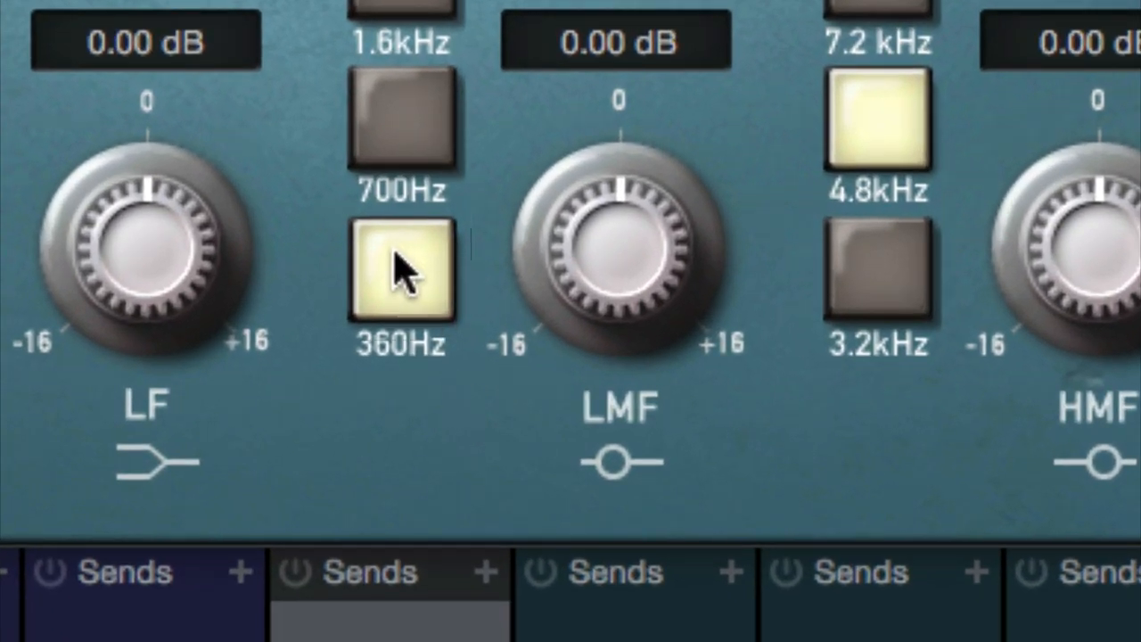
{"action": "mouse_move", "coordinate": [437, 383]}
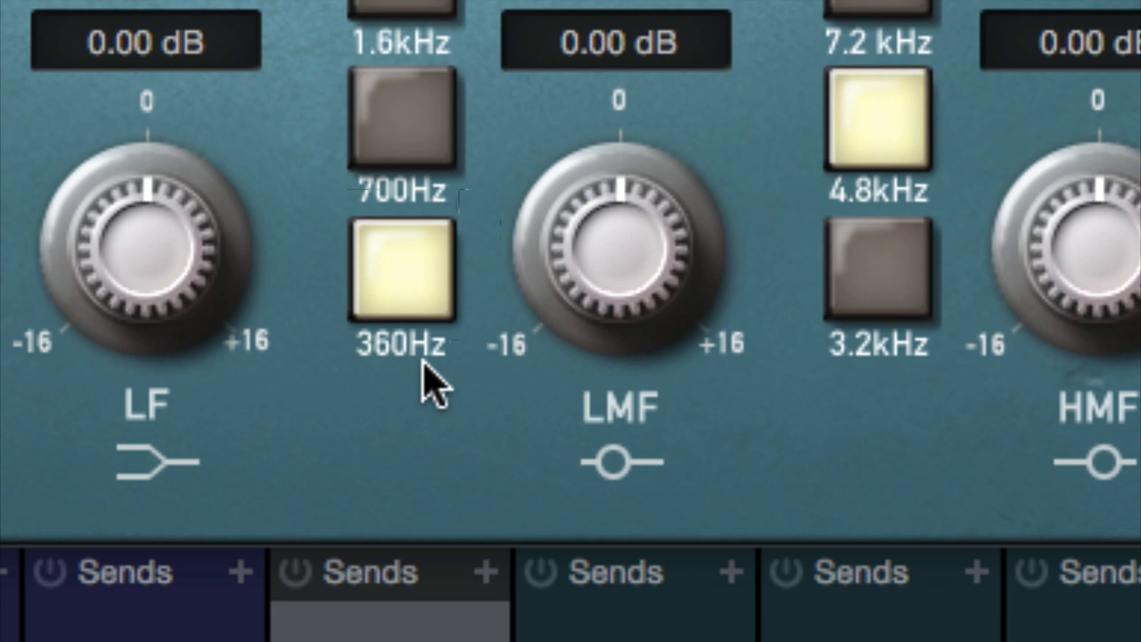
{"action": "mouse_move", "coordinate": [611, 241]}
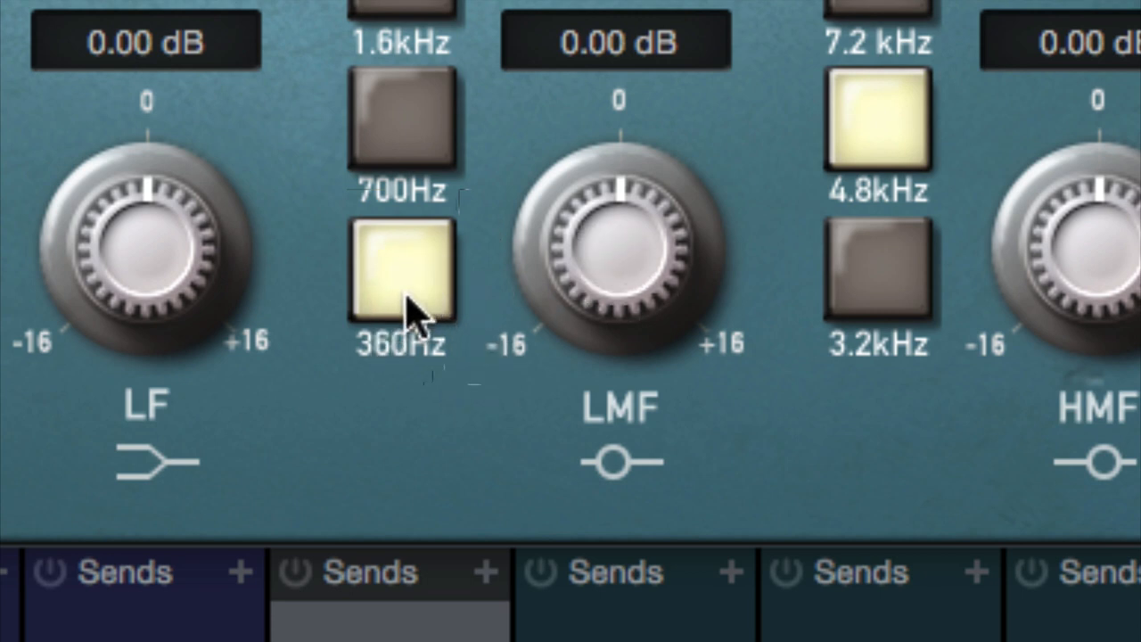
{"action": "left_click_drag", "start_coordinate": [618, 250], "coordinate": [618, 277]}
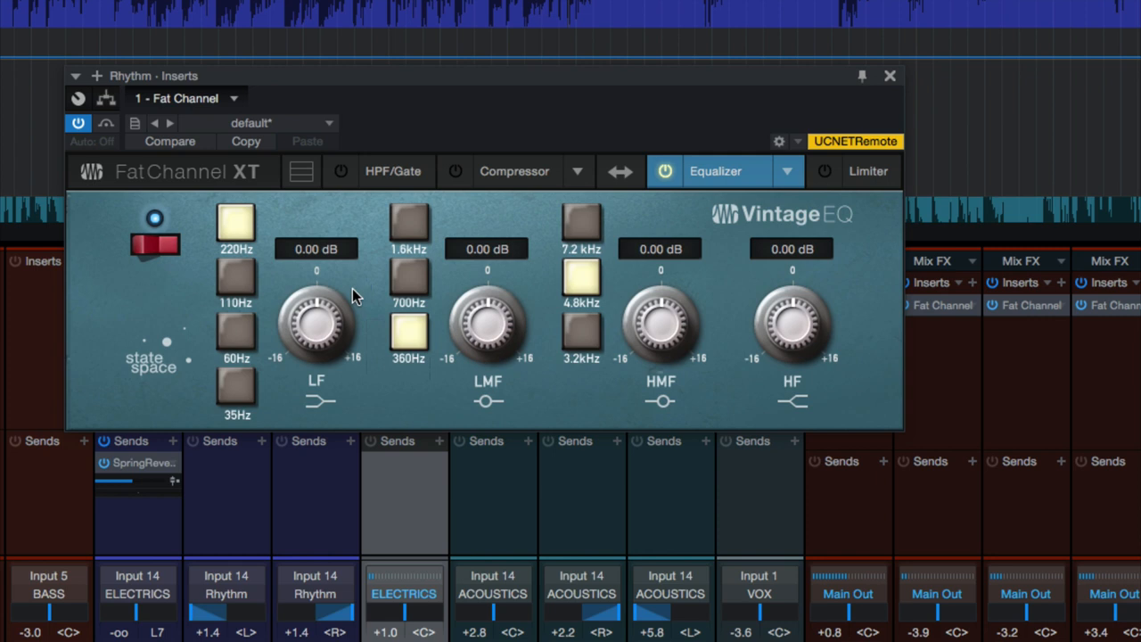
{"action": "mouse_move", "coordinate": [303, 241]}
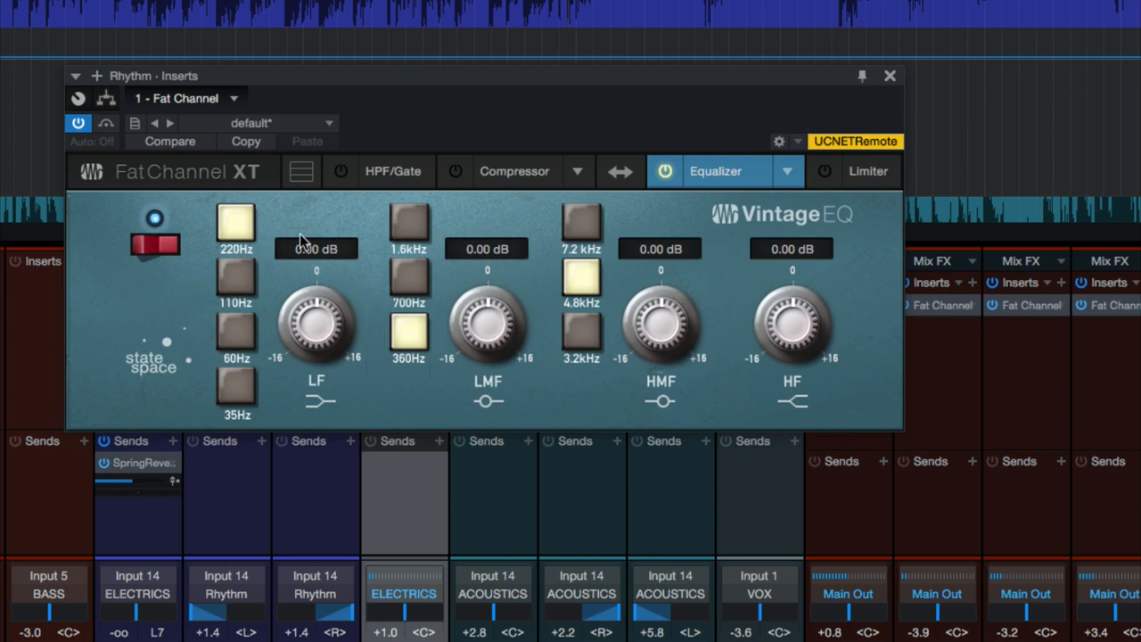
Audition a 220 Hz low-shelf boost, return it to 0 dB, and solo ELECTRICS and Rhythm
{"action": "left_click_drag", "start_coordinate": [317, 330], "coordinate": [327, 286]}
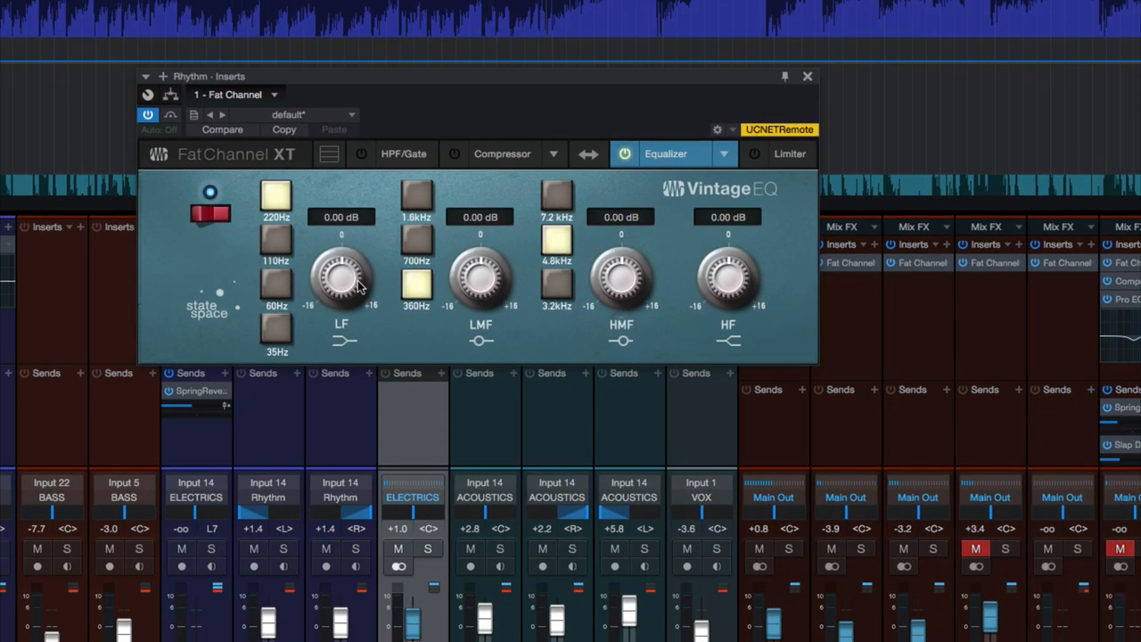
{"action": "mouse_move", "coordinate": [455, 544]}
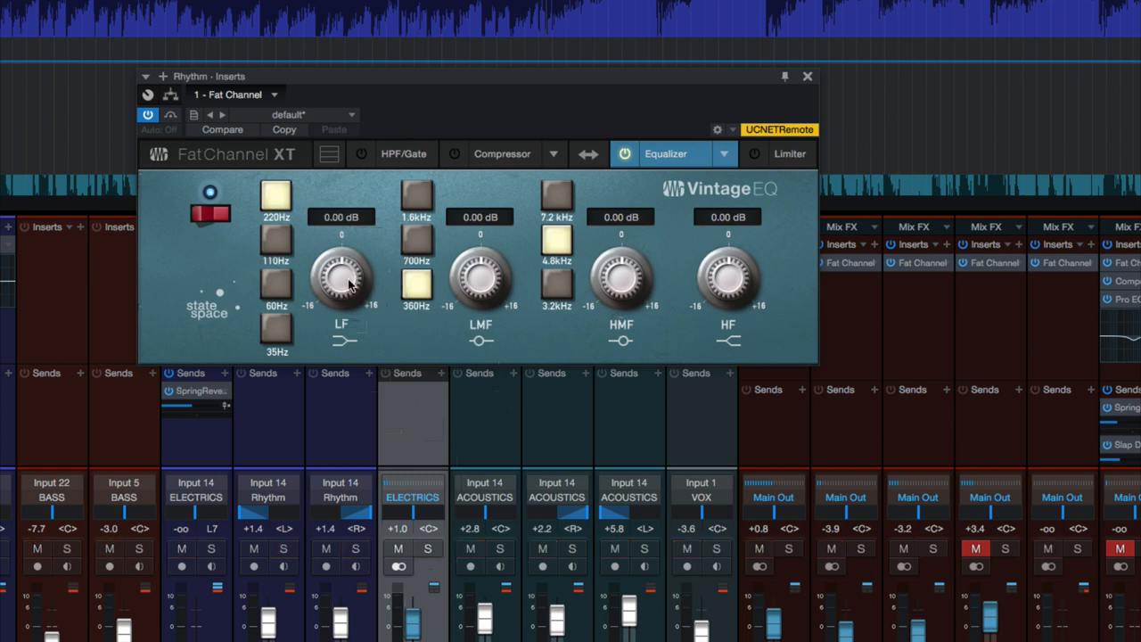
{"action": "left_click_drag", "start_coordinate": [341, 281], "coordinate": [352, 254]}
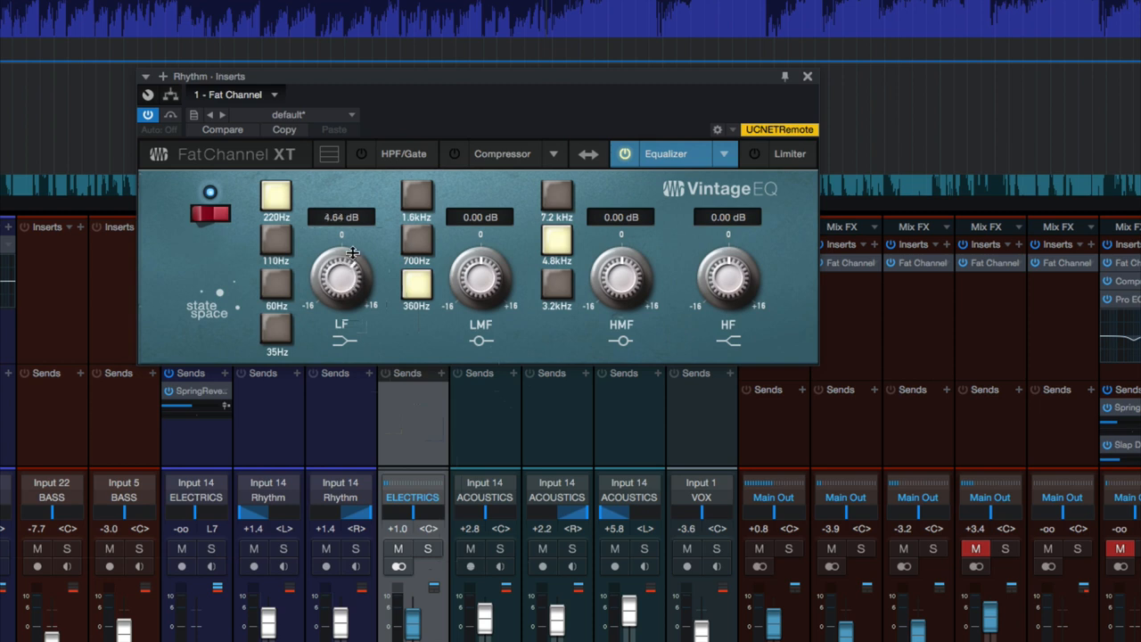
{"action": "left_click_drag", "start_coordinate": [341, 276], "coordinate": [348, 295]}
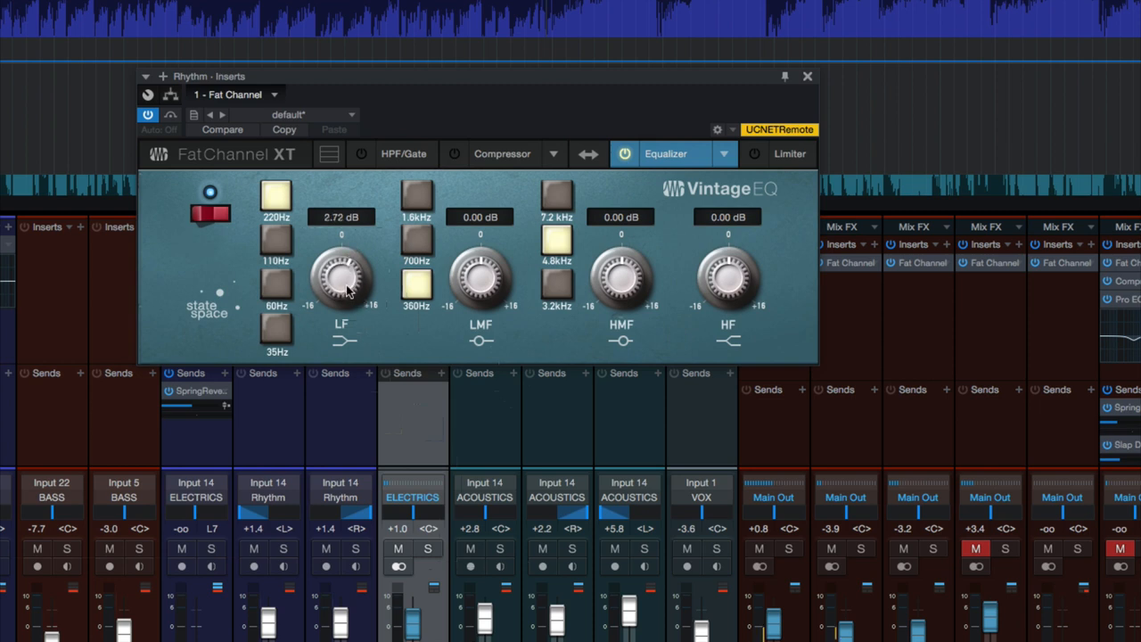
{"action": "left_click_drag", "start_coordinate": [341, 285], "coordinate": [350, 232]}
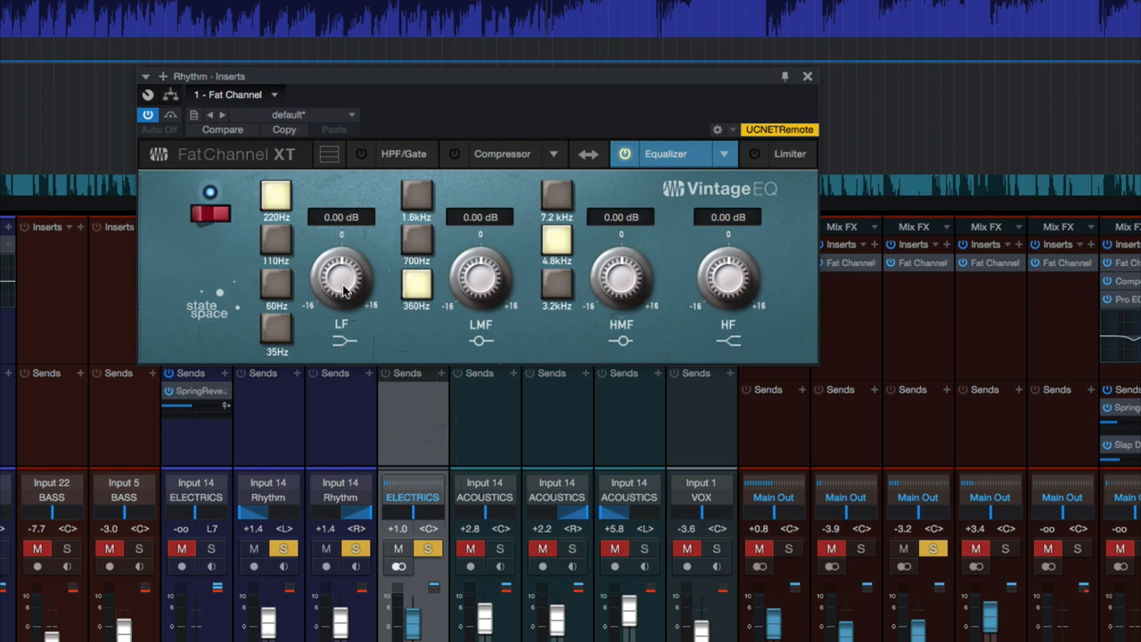
{"action": "mouse_move", "coordinate": [348, 290]}
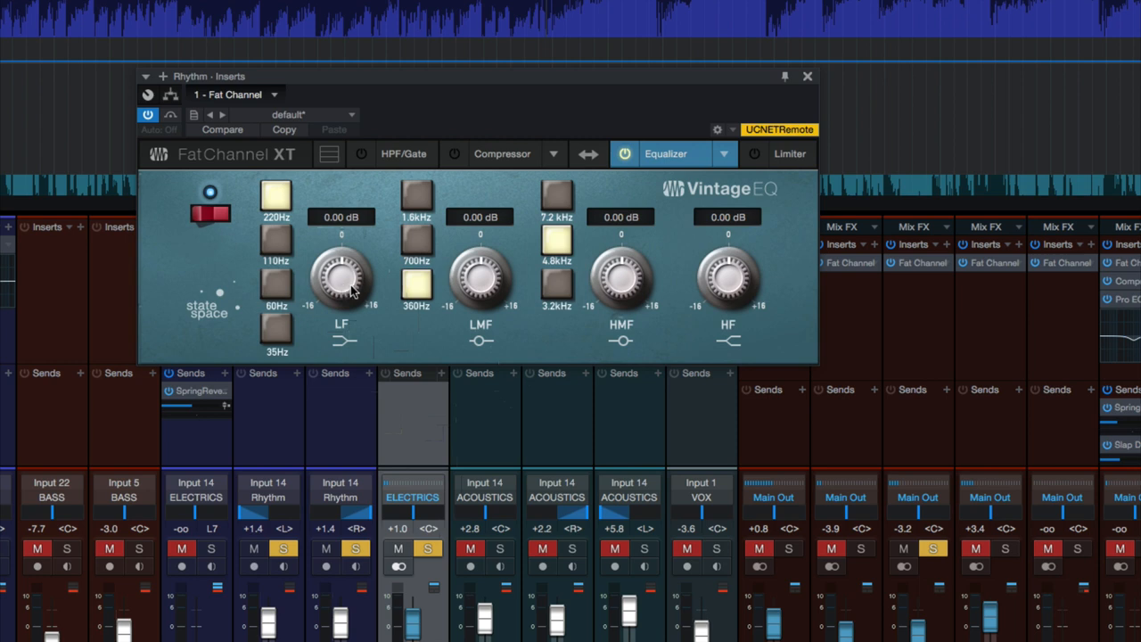
{"action": "left_click_drag", "start_coordinate": [480, 277], "coordinate": [480, 250]}
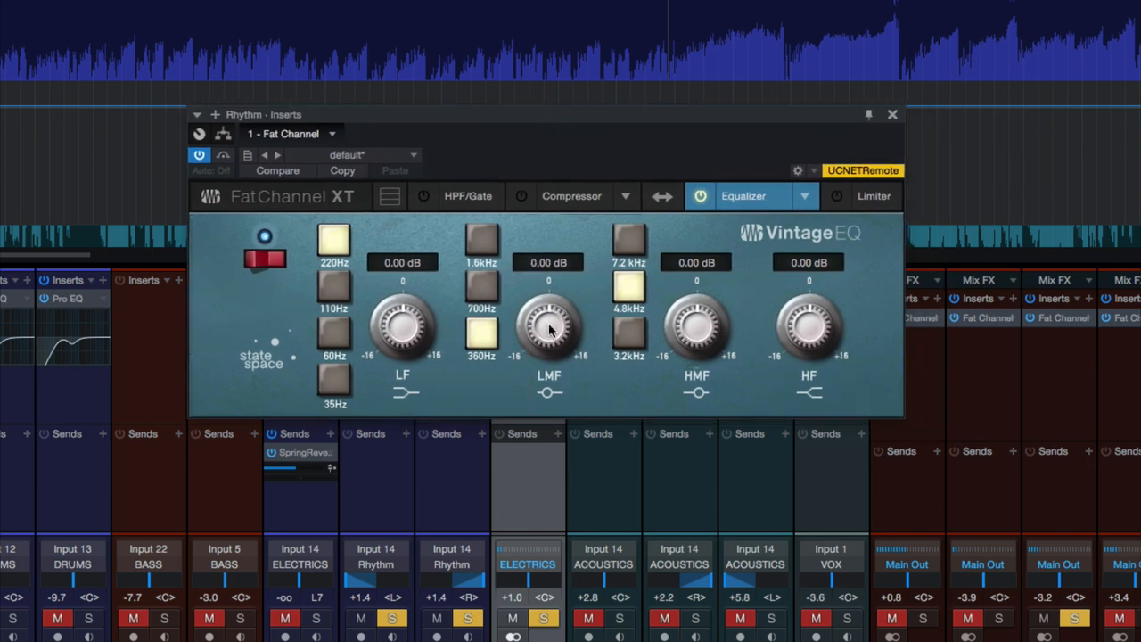
Try boosting the 360 Hz low-mid band, reset it, then settle it at +4 dB
{"action": "left_click_drag", "start_coordinate": [548, 330], "coordinate": [549, 312]}
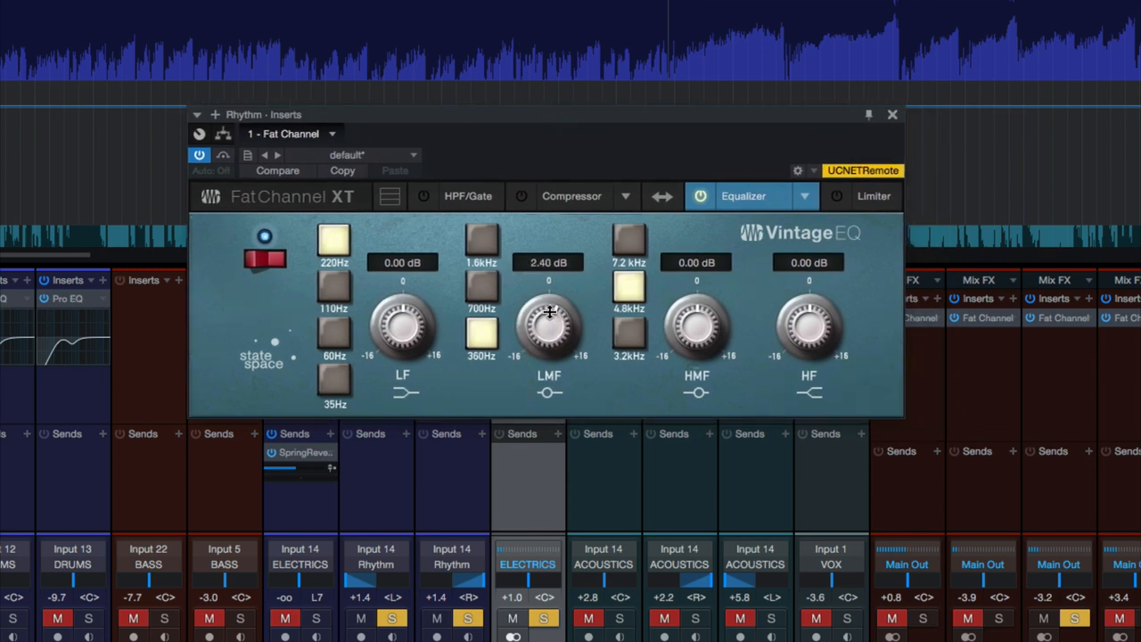
{"action": "left_click_drag", "start_coordinate": [548, 330], "coordinate": [548, 303]}
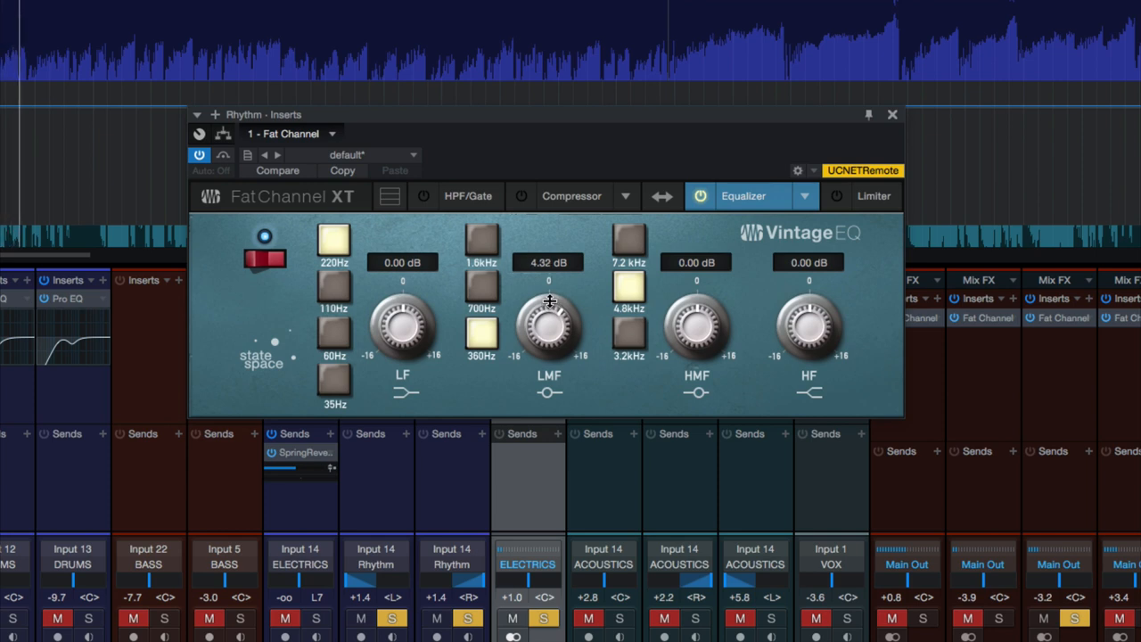
{"action": "left_click_drag", "start_coordinate": [549, 321], "coordinate": [549, 348]}
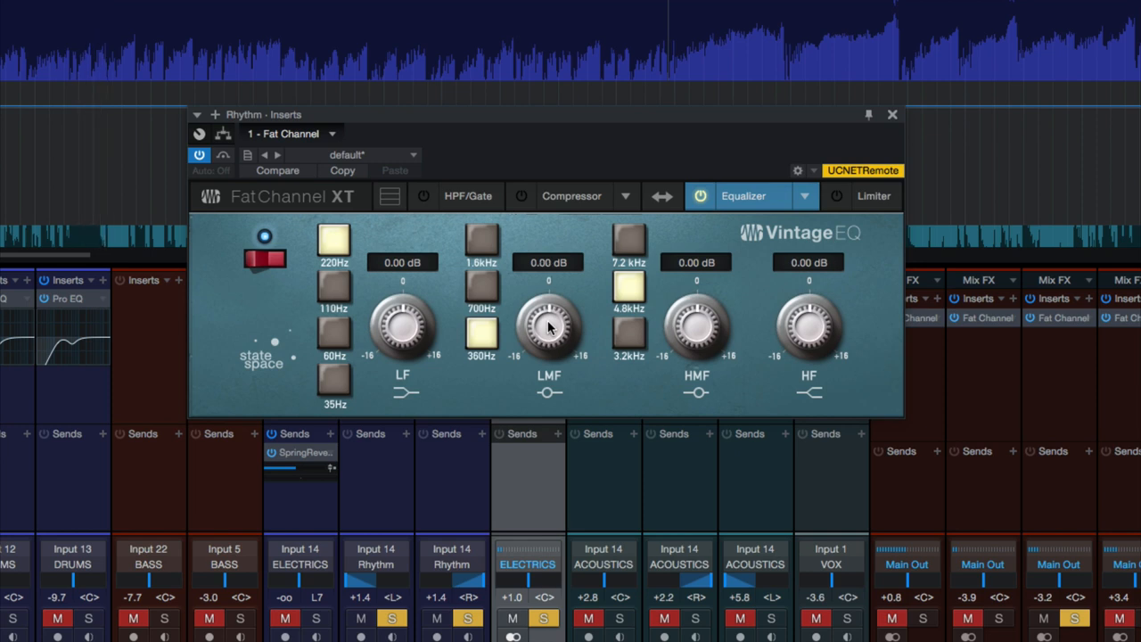
{"action": "mouse_move", "coordinate": [550, 337]}
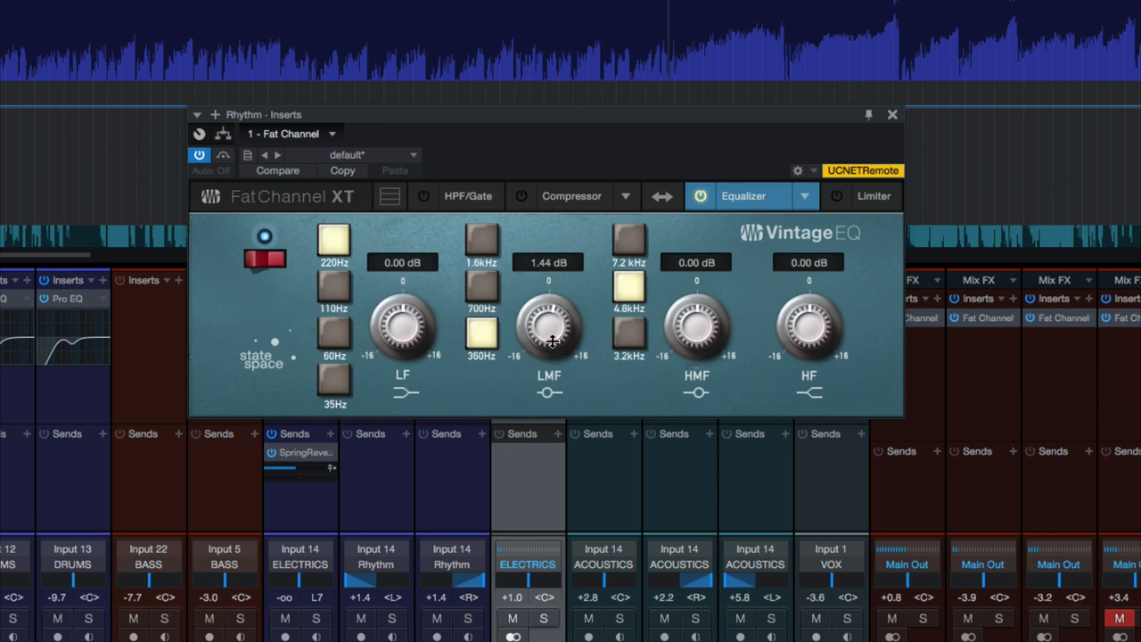
{"action": "left_click_drag", "start_coordinate": [549, 348], "coordinate": [554, 328]}
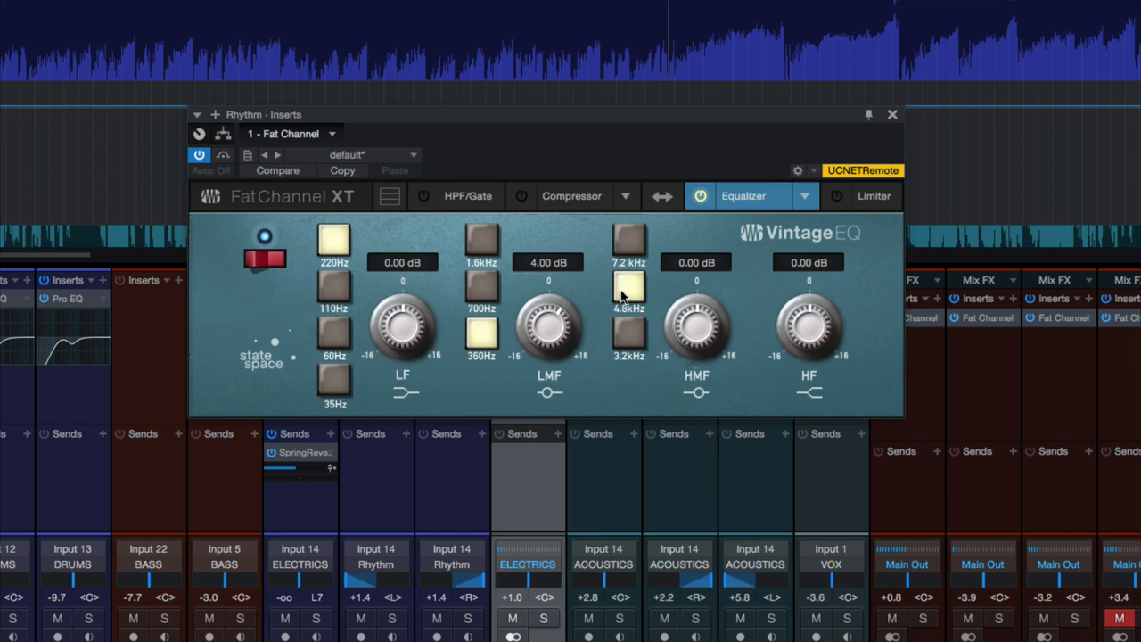
{"action": "mouse_move", "coordinate": [696, 345]}
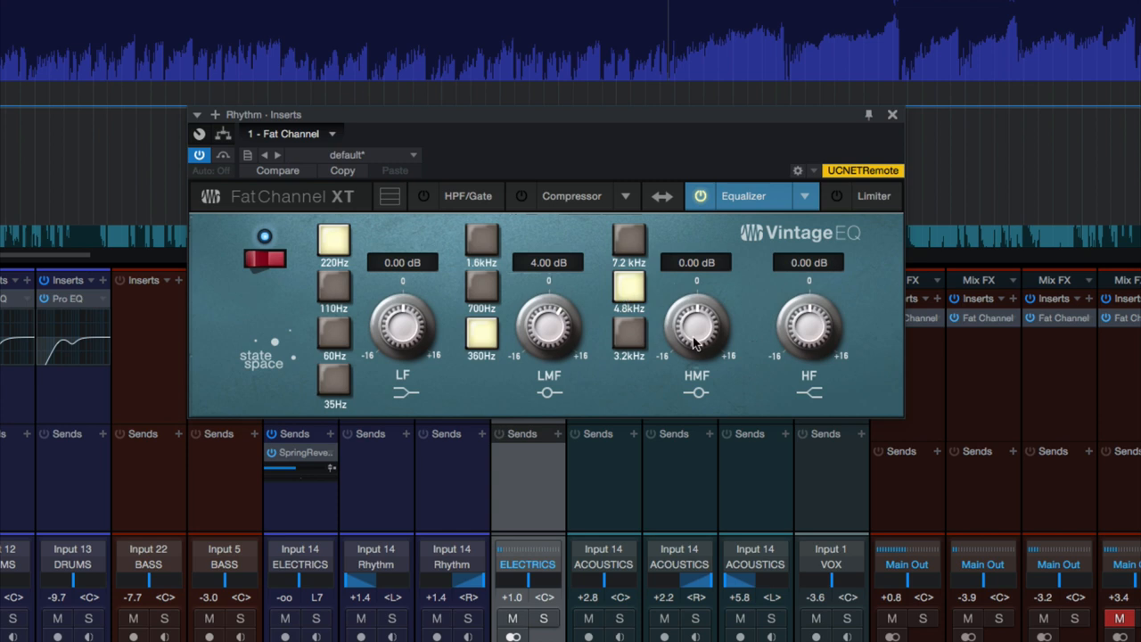
Raise the HMF 4.8 kHz gain in small increments to +3.52 dB
{"action": "left_click_drag", "start_coordinate": [697, 334], "coordinate": [697, 321]}
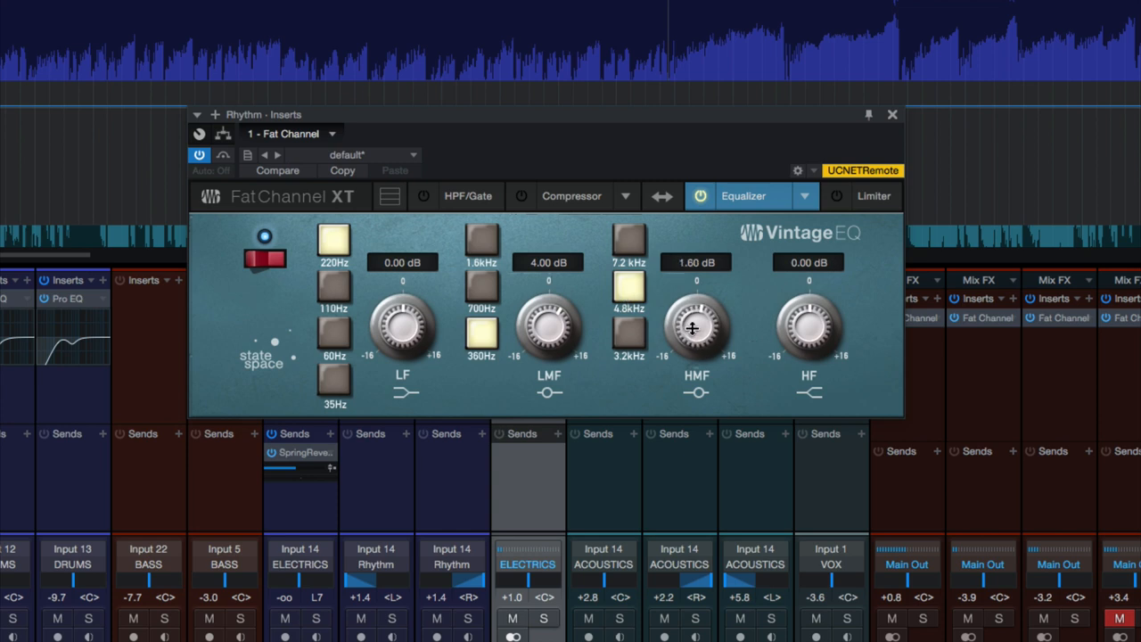
{"action": "left_click_drag", "start_coordinate": [695, 330], "coordinate": [696, 312]}
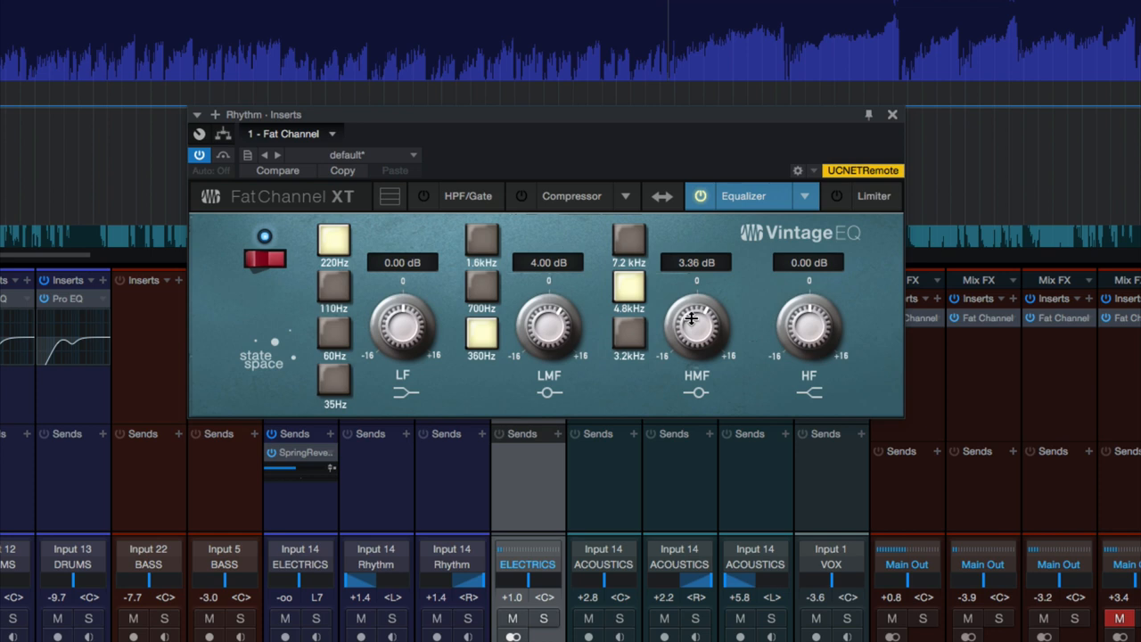
{"action": "left_click_drag", "start_coordinate": [697, 319], "coordinate": [696, 313]}
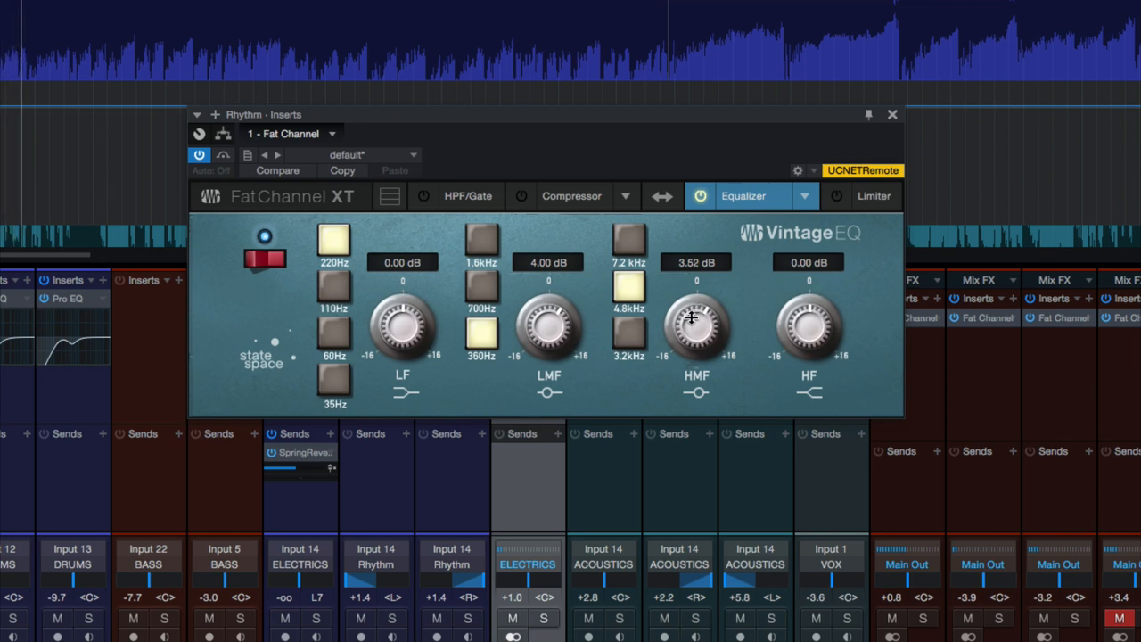
{"action": "mouse_move", "coordinate": [621, 361]}
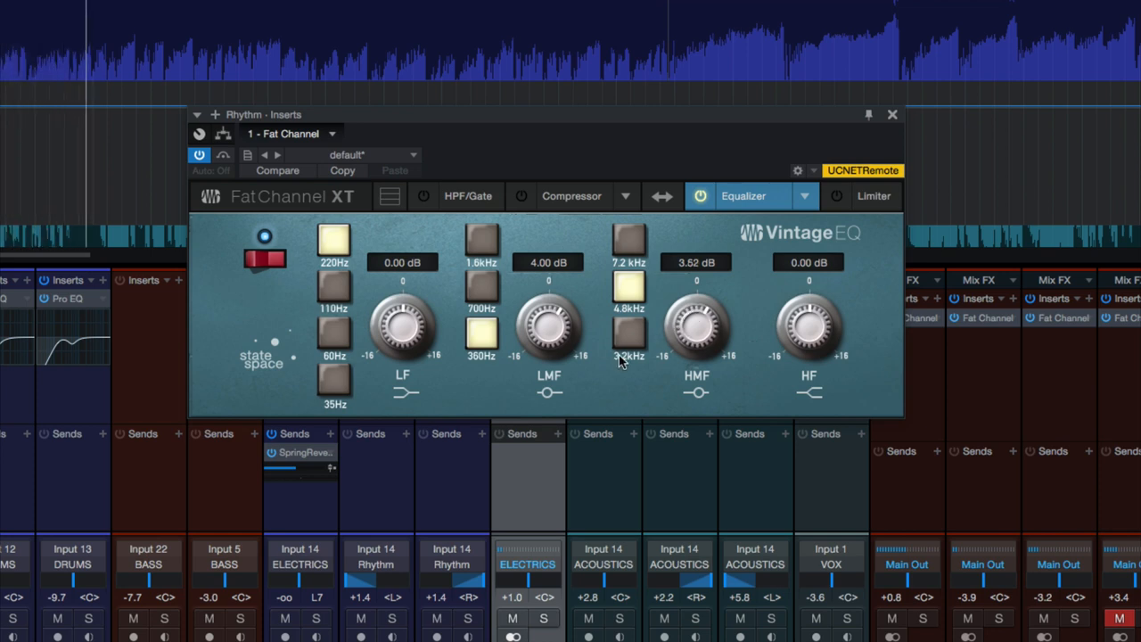
Toggle the Vintage EQ power switch off and on to compare the guitars with and without EQ
{"action": "left_click", "coordinate": [264, 258]}
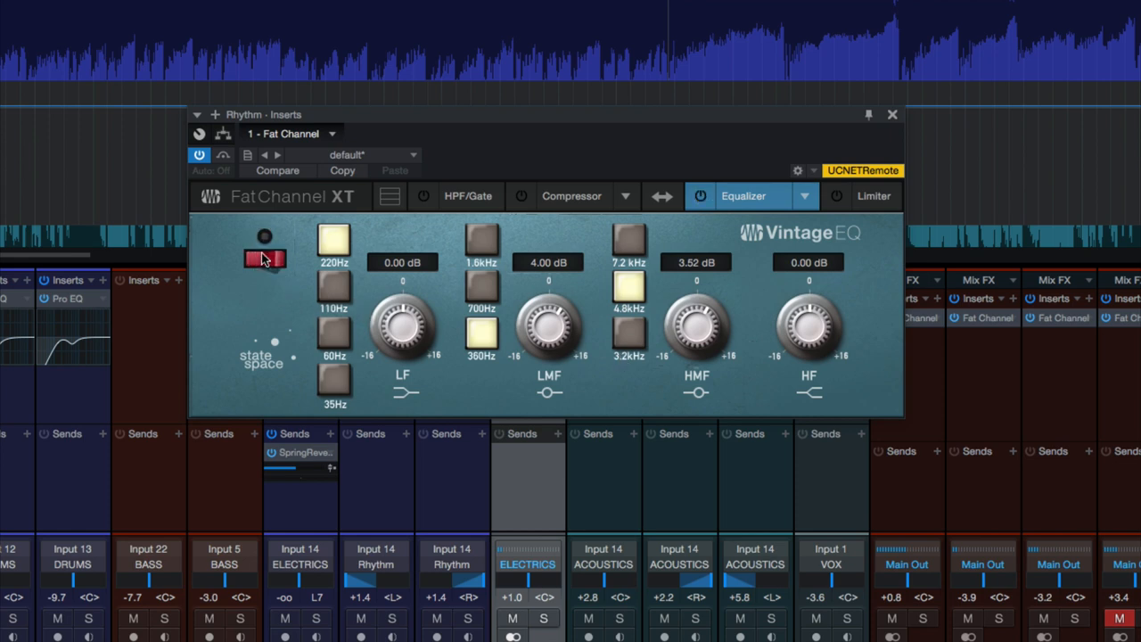
{"action": "left_click", "coordinate": [264, 235]}
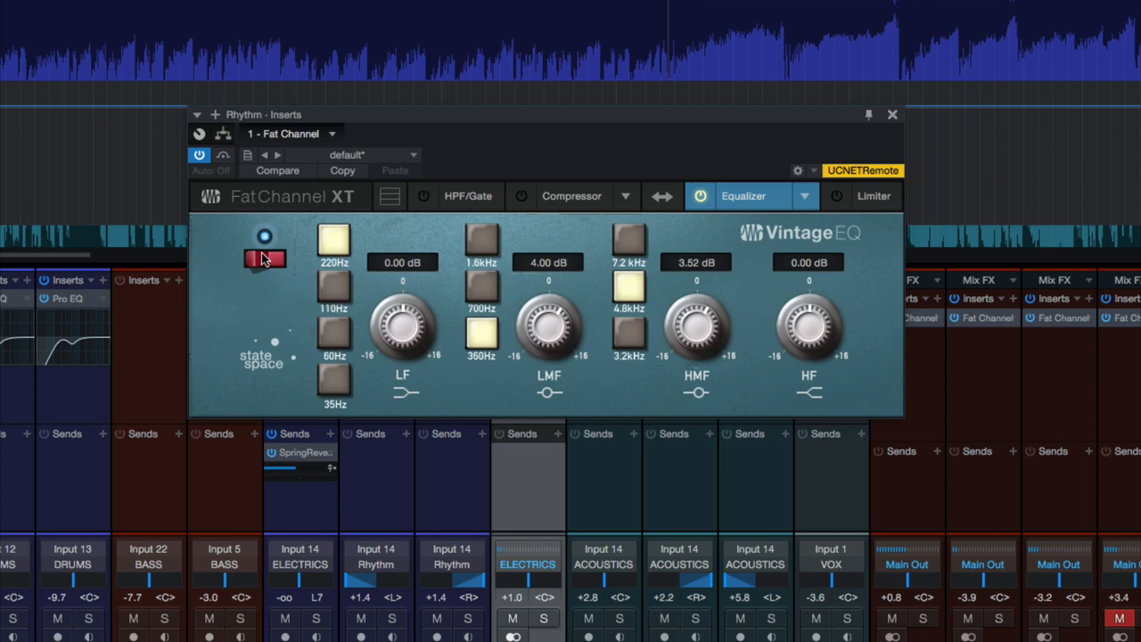
{"action": "left_click", "coordinate": [264, 250]}
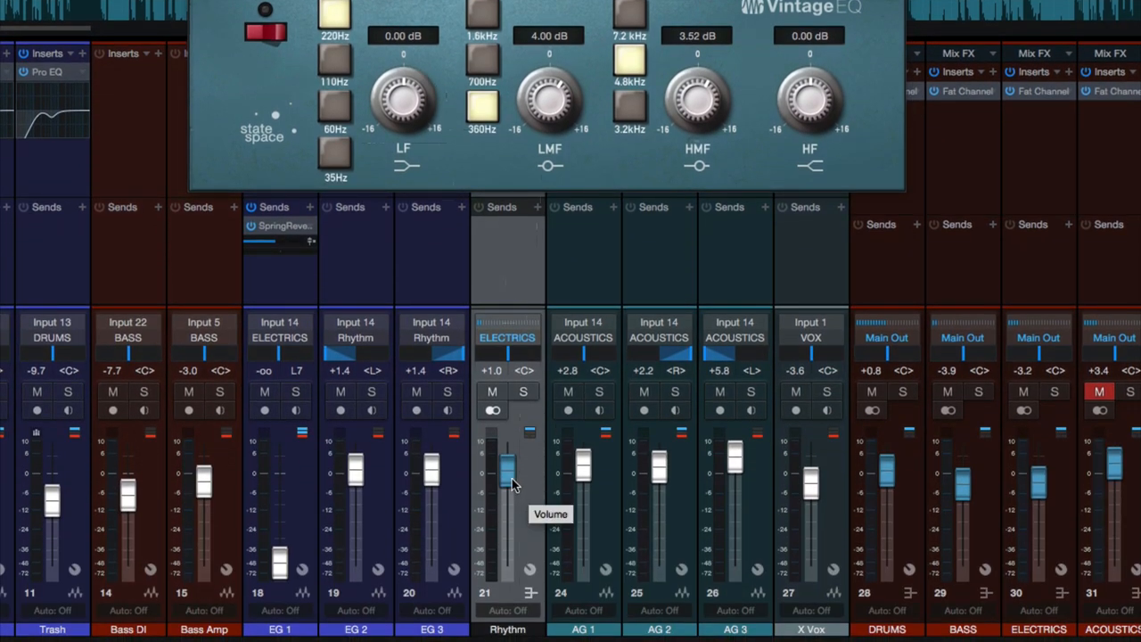
{"action": "left_click_drag", "start_coordinate": [506, 477], "coordinate": [506, 486]}
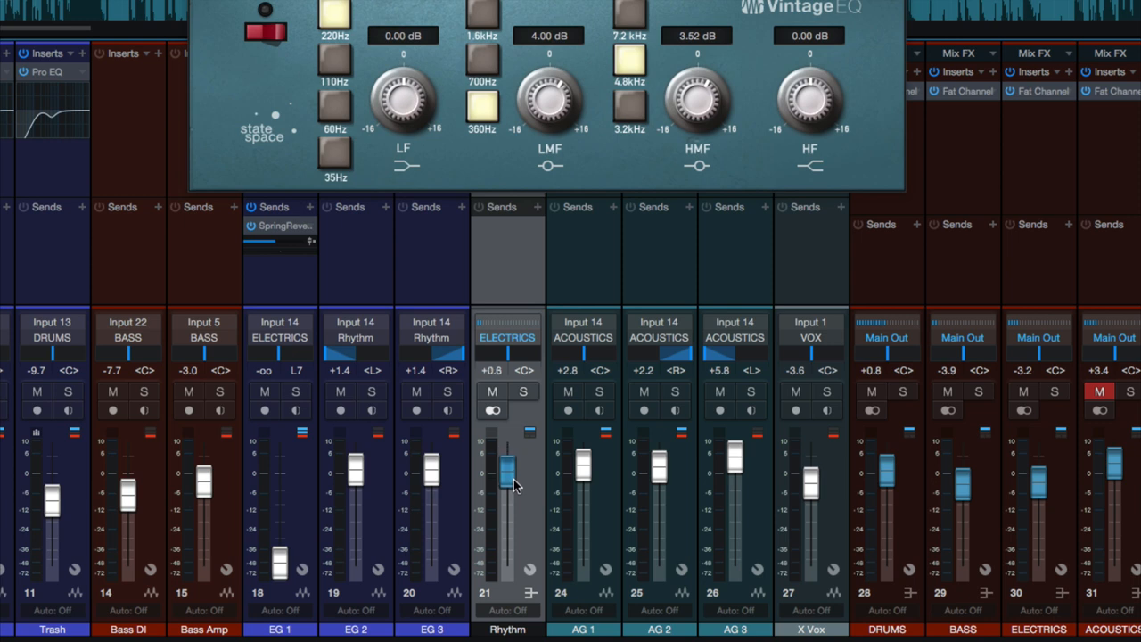
{"action": "left_click_drag", "start_coordinate": [507, 472], "coordinate": [506, 468]}
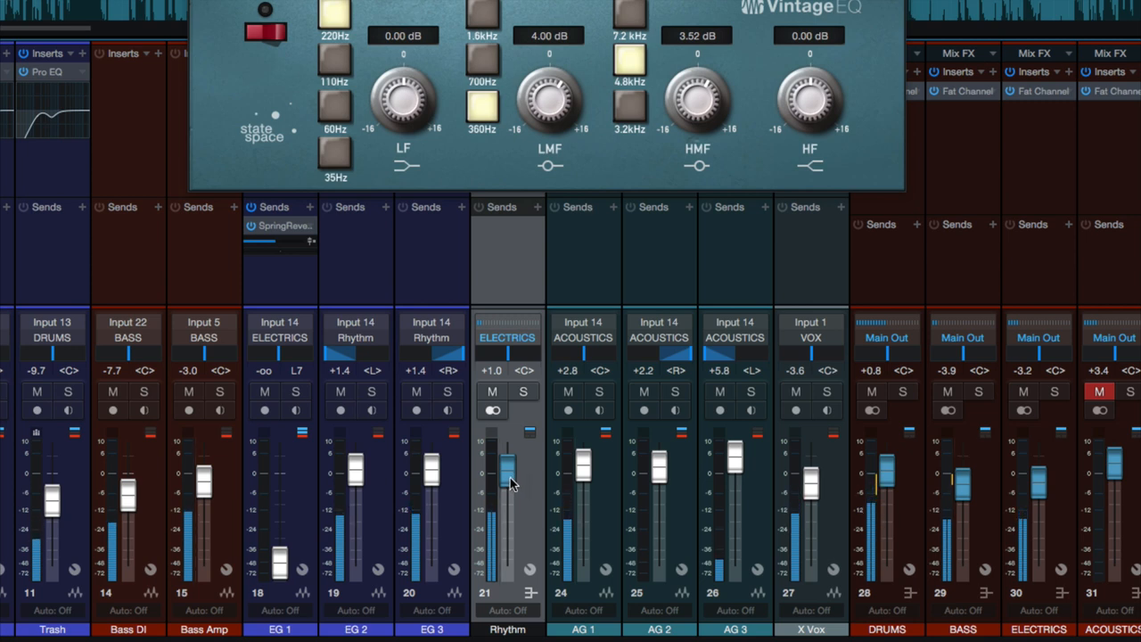
{"action": "left_click_drag", "start_coordinate": [509, 486], "coordinate": [508, 459]}
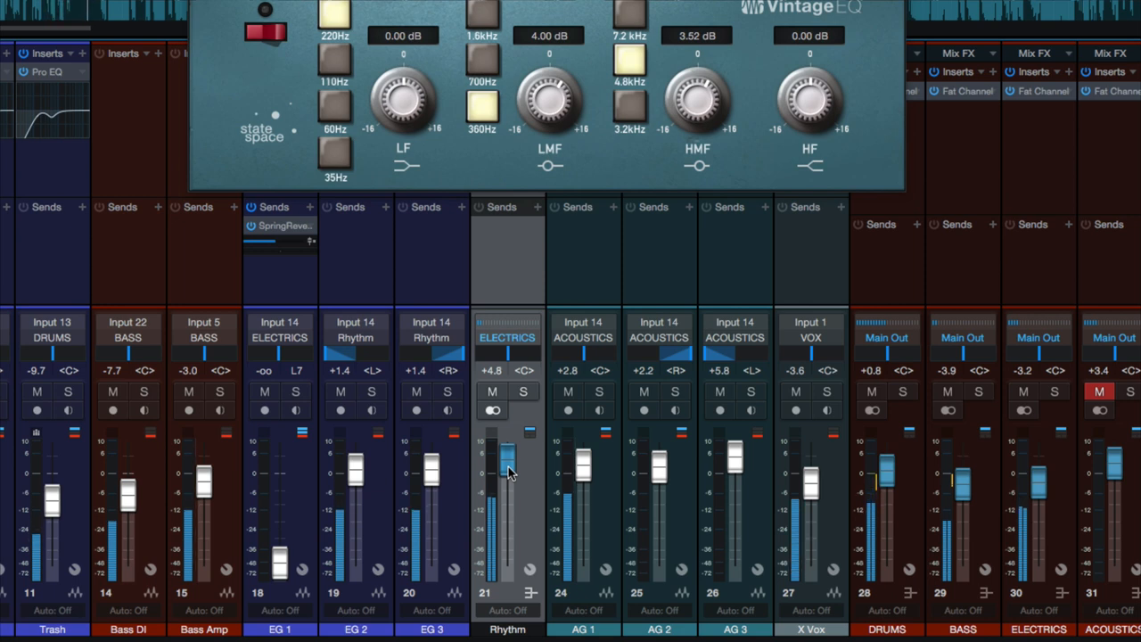
{"action": "left_click_drag", "start_coordinate": [508, 459], "coordinate": [508, 477]}
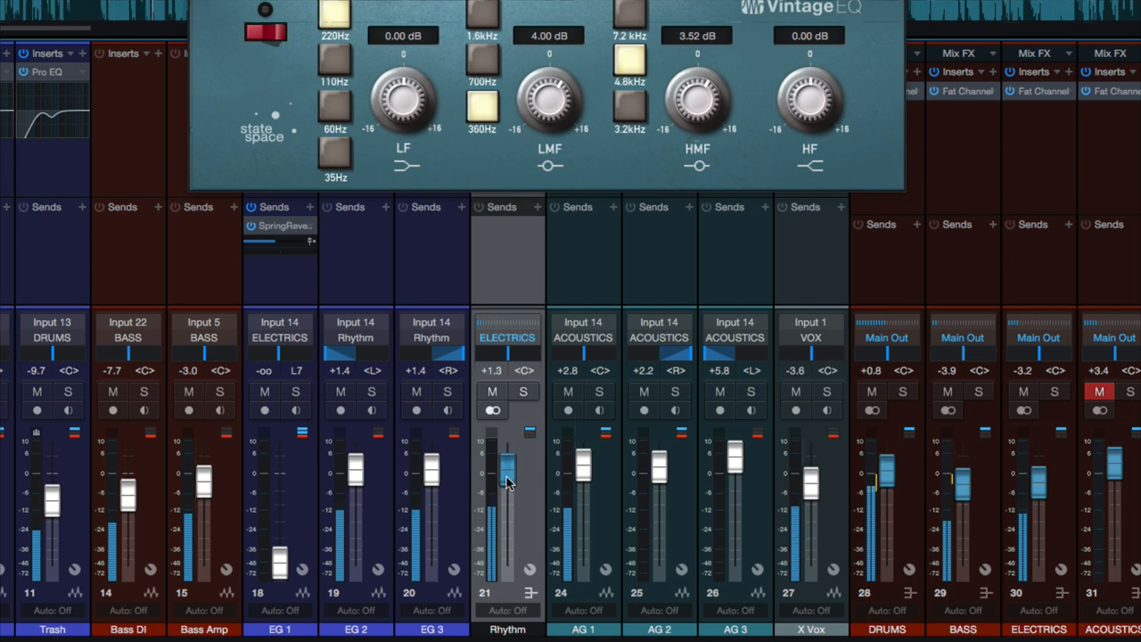
{"action": "left_click_drag", "start_coordinate": [508, 481], "coordinate": [508, 459]}
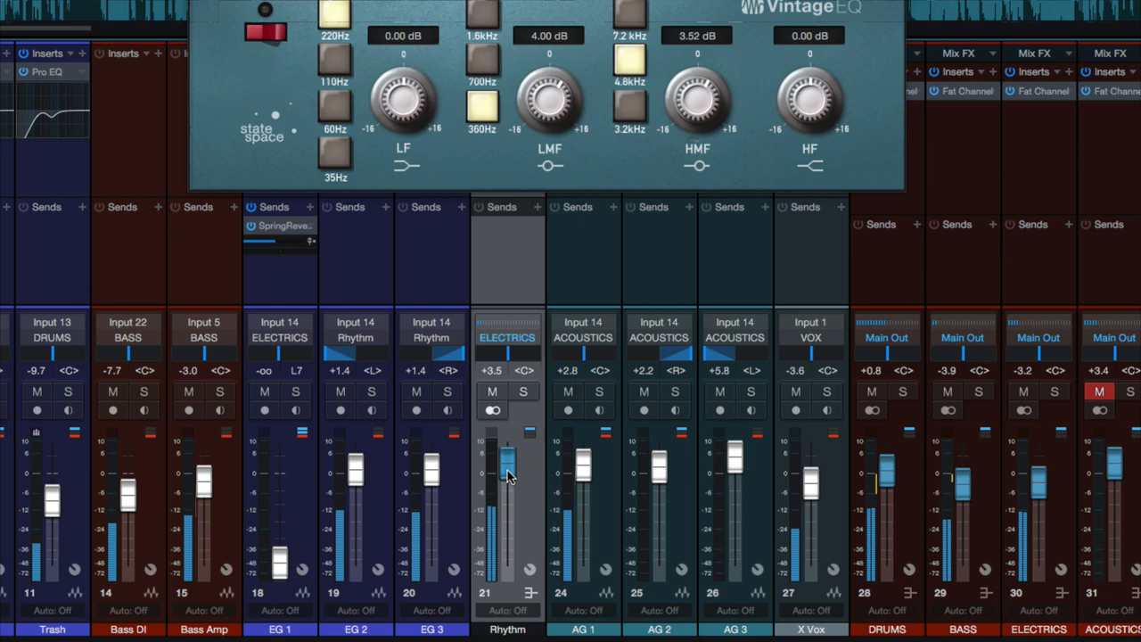
{"action": "left_click_drag", "start_coordinate": [508, 477], "coordinate": [509, 464]}
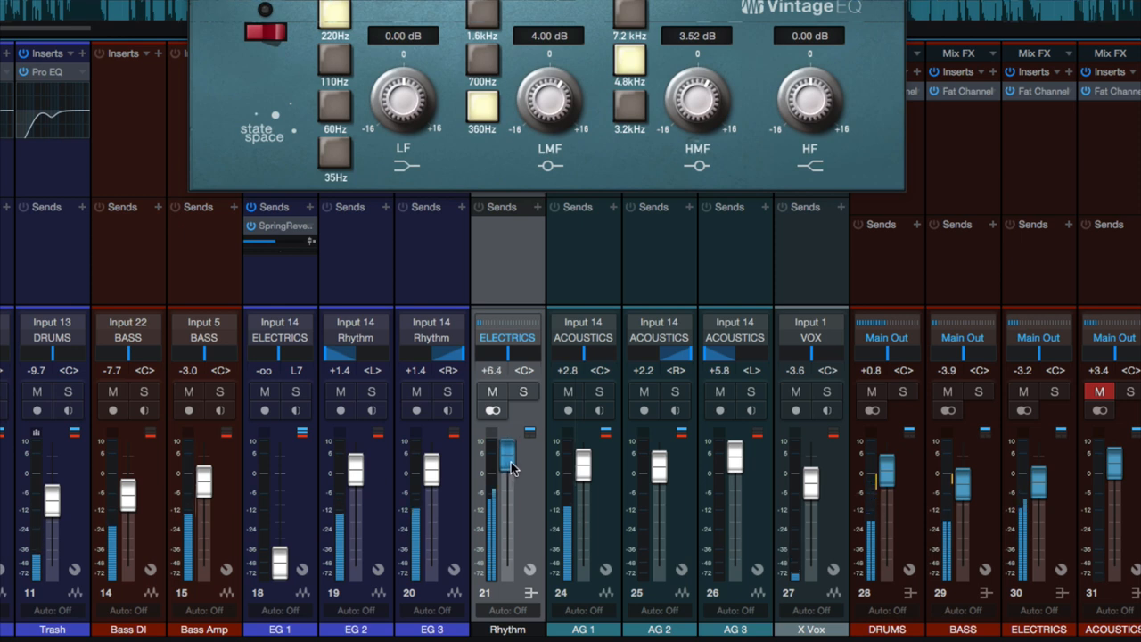
{"action": "left_click_drag", "start_coordinate": [508, 463], "coordinate": [508, 486]}
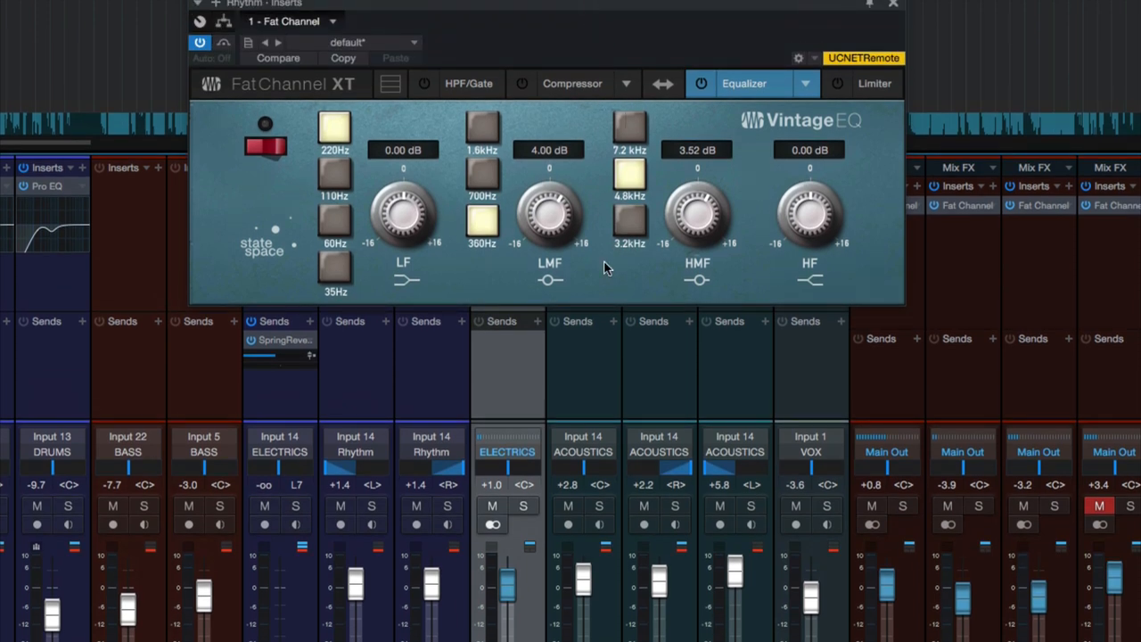
{"action": "mouse_move", "coordinate": [585, 292]}
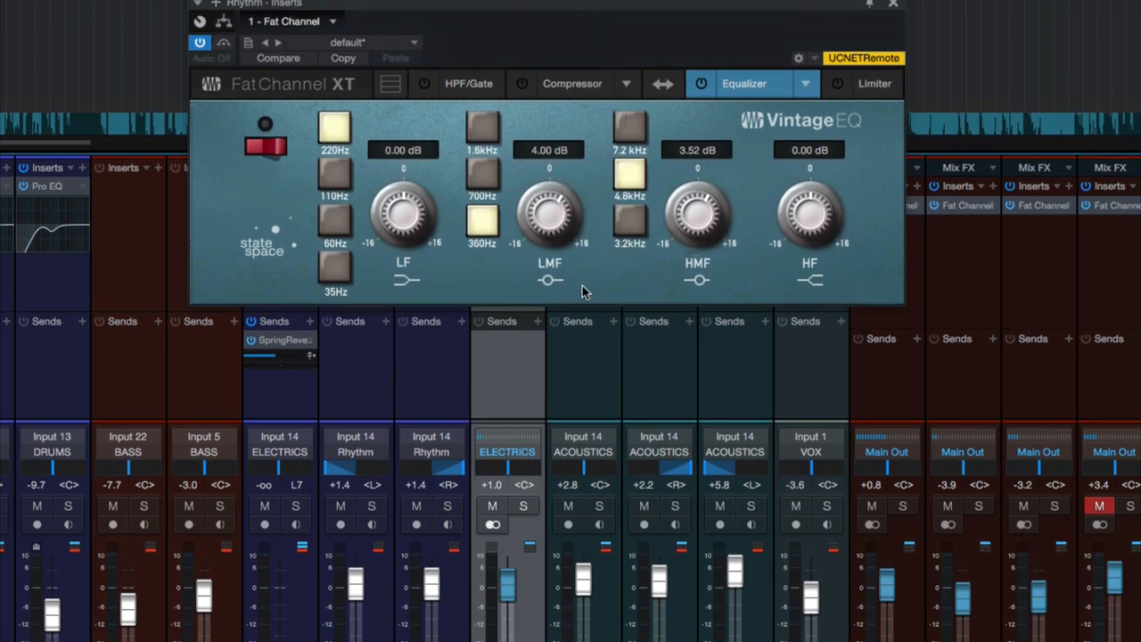
{"action": "mouse_move", "coordinate": [521, 256]}
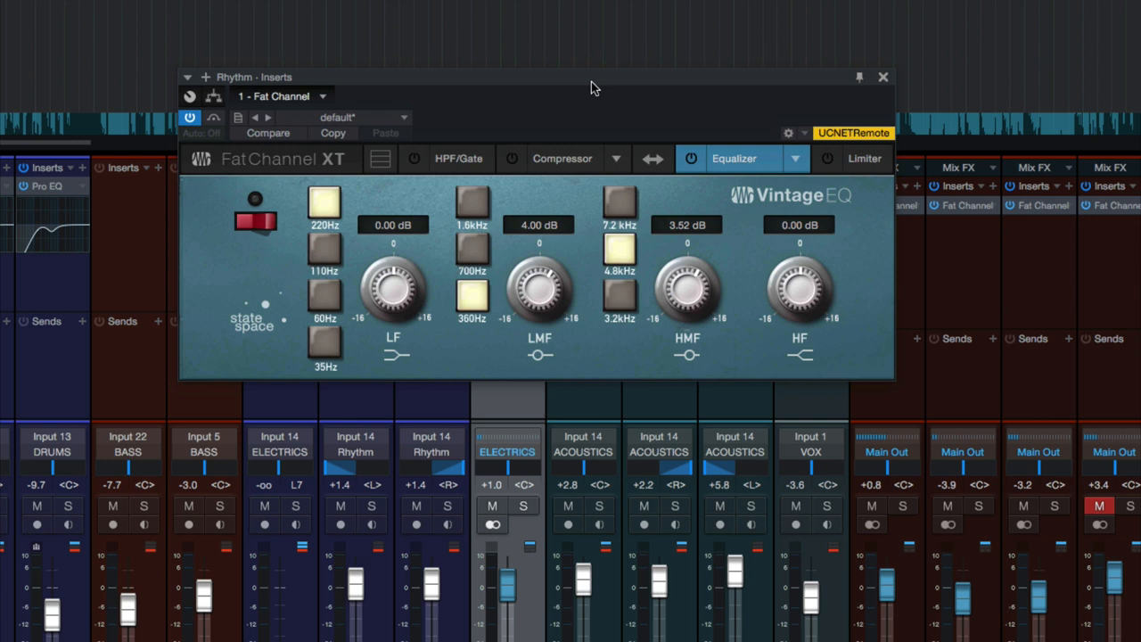
{"action": "mouse_move", "coordinate": [568, 318]}
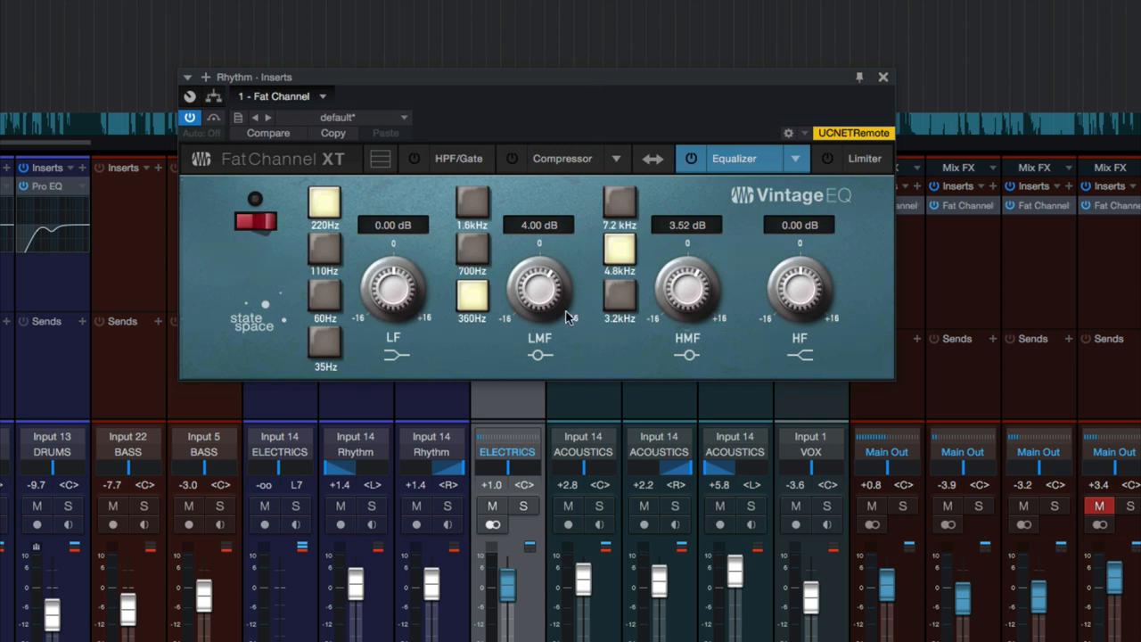
{"action": "mouse_move", "coordinate": [569, 318]}
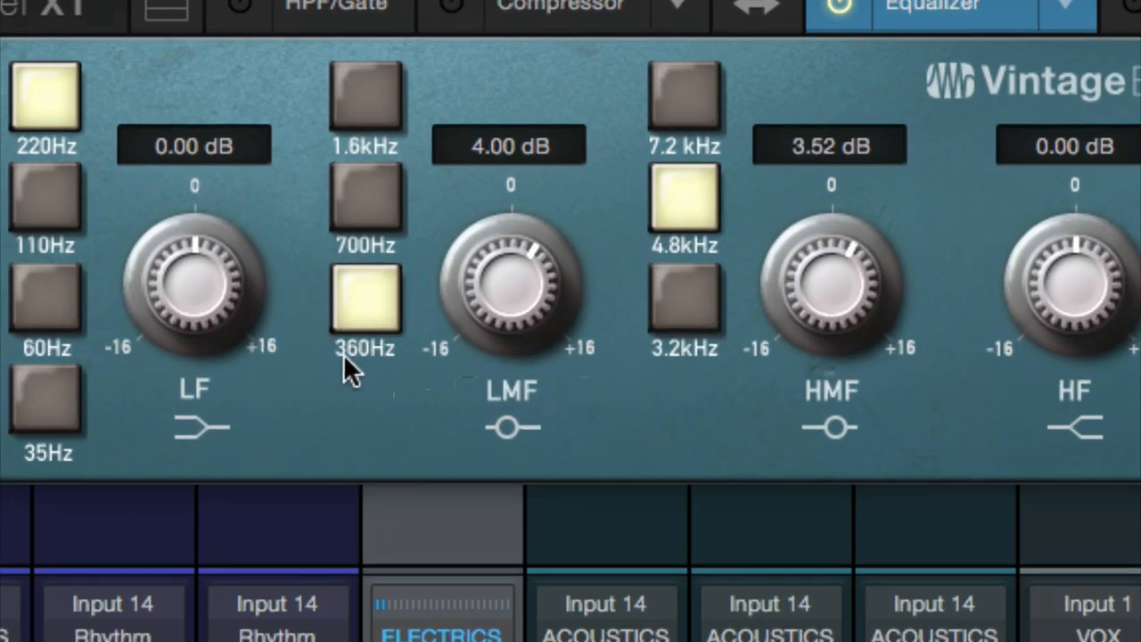
{"action": "mouse_move", "coordinate": [526, 164]}
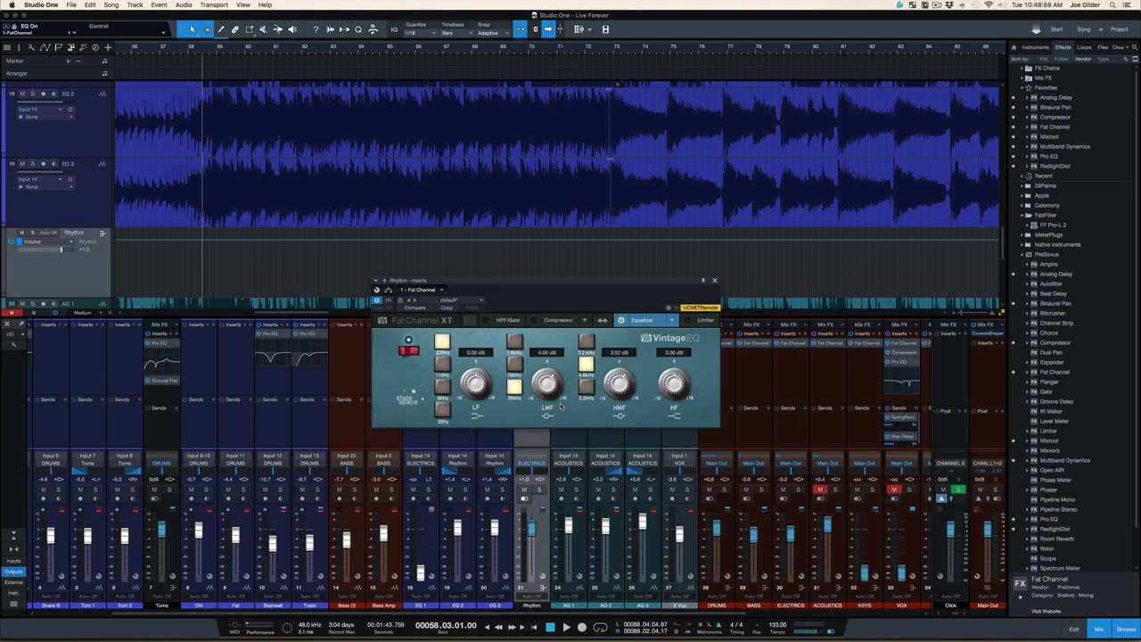
Close the Fat Channel XT editor window, keeping the 360 Hz and 4.8 kHz boosts
{"action": "left_click", "coordinate": [714, 280]}
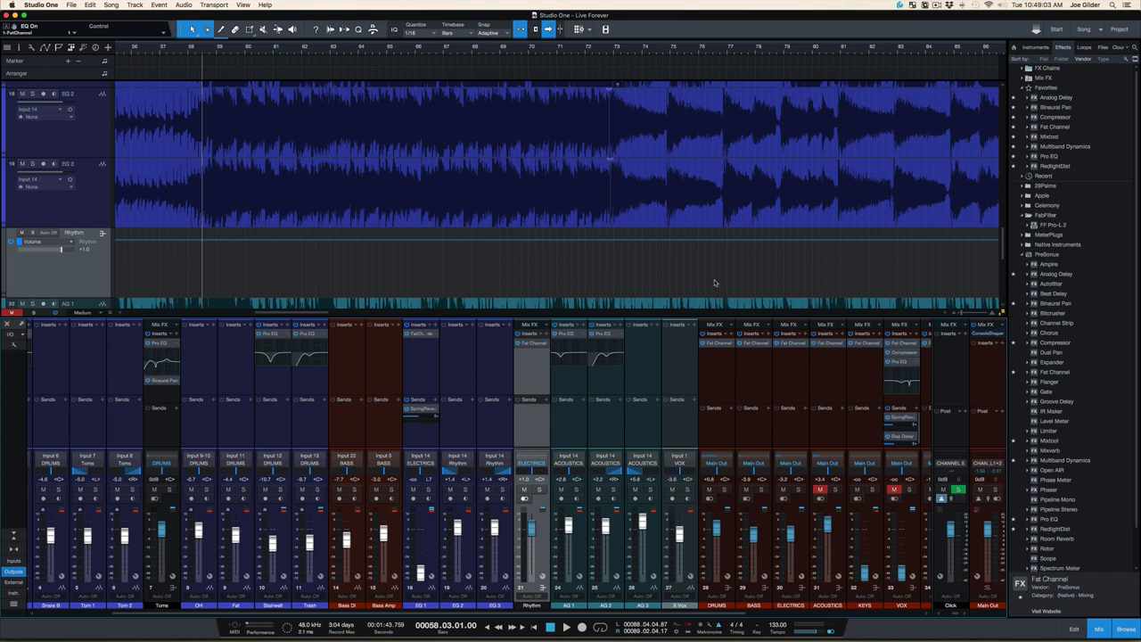